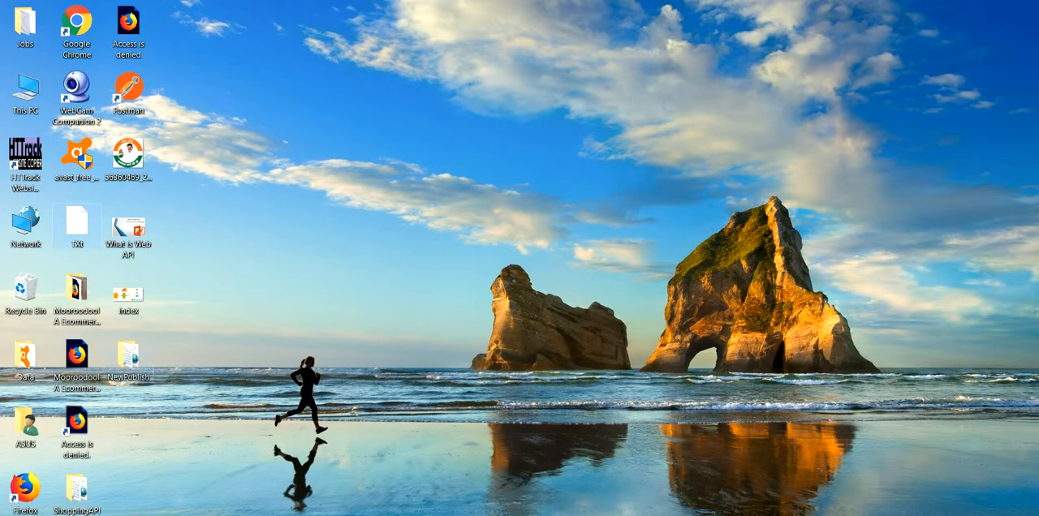
Open the Start menu from the Windows desktop
{"action": "left_click", "coordinate": [129, 361]}
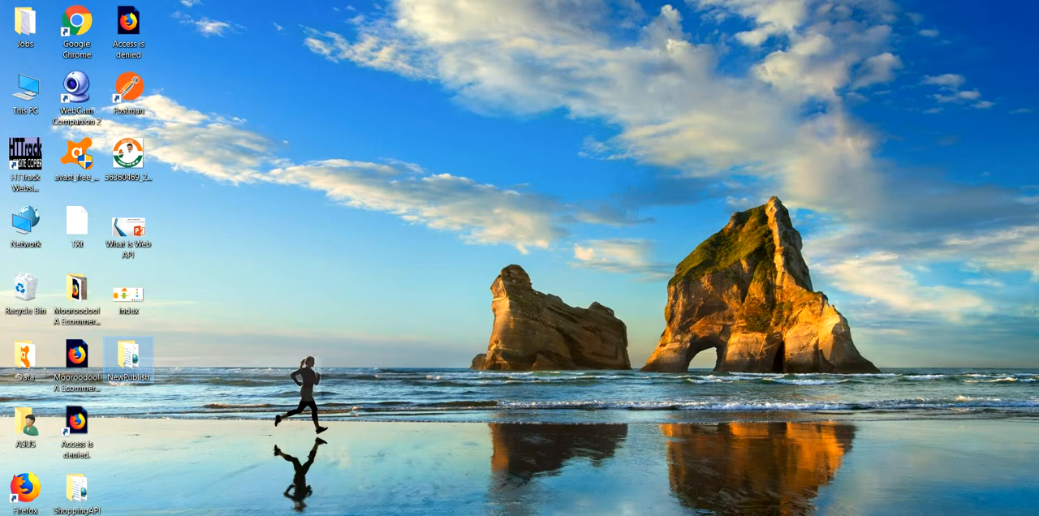
{"action": "mouse_move", "coordinate": [129, 361]}
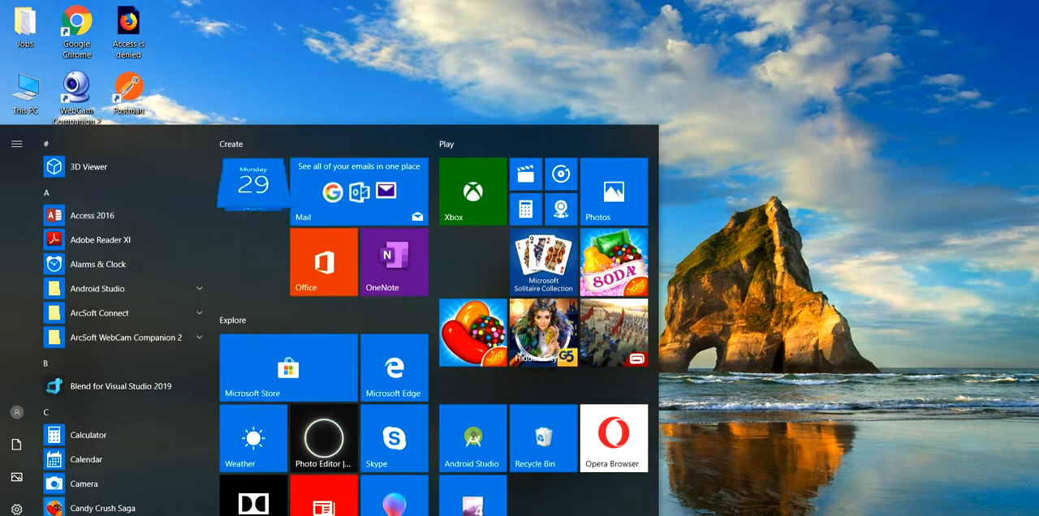
Launch IIS Manager by searching 'iis', then reopen Start for another search
{"action": "type", "text": "iis"}
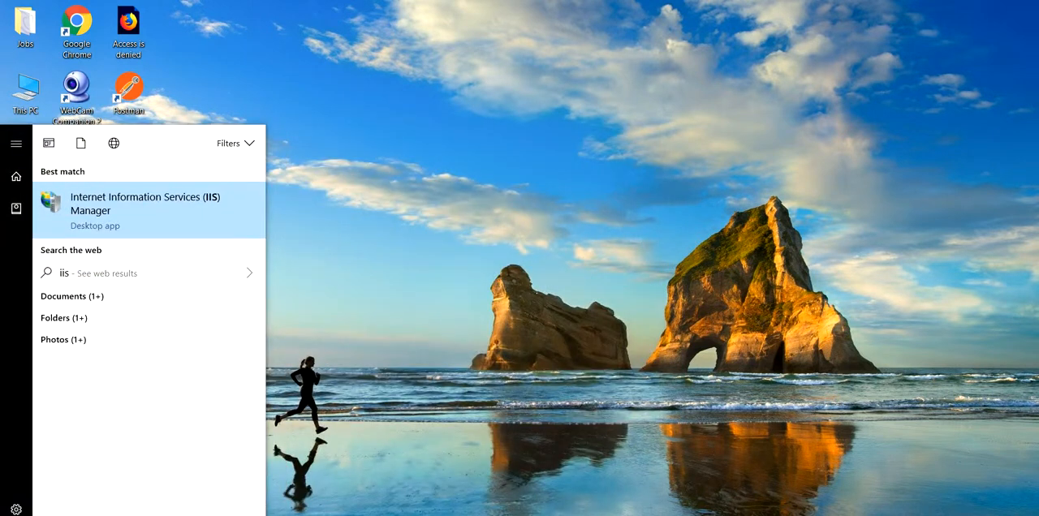
{"action": "left_click", "coordinate": [145, 203]}
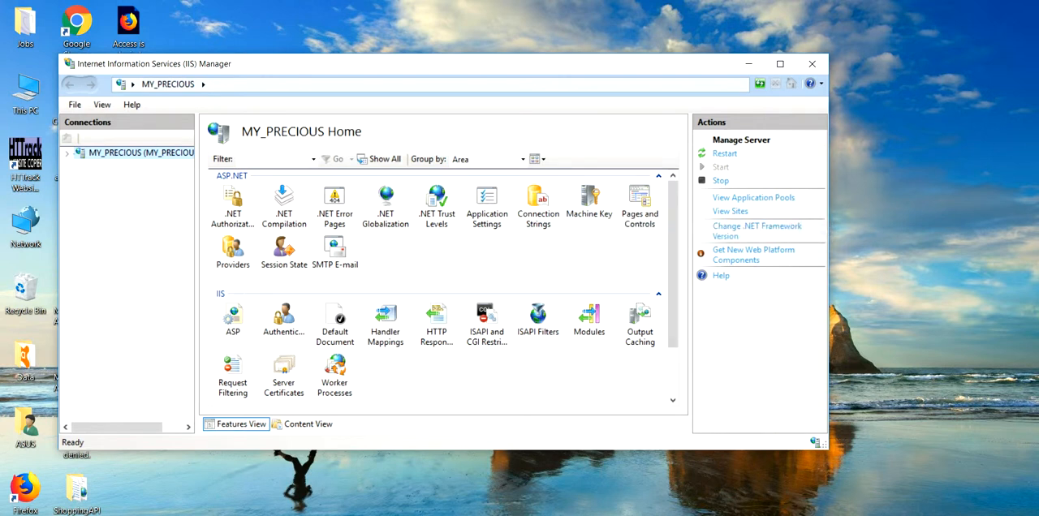
{"action": "left_click", "coordinate": [811, 64]}
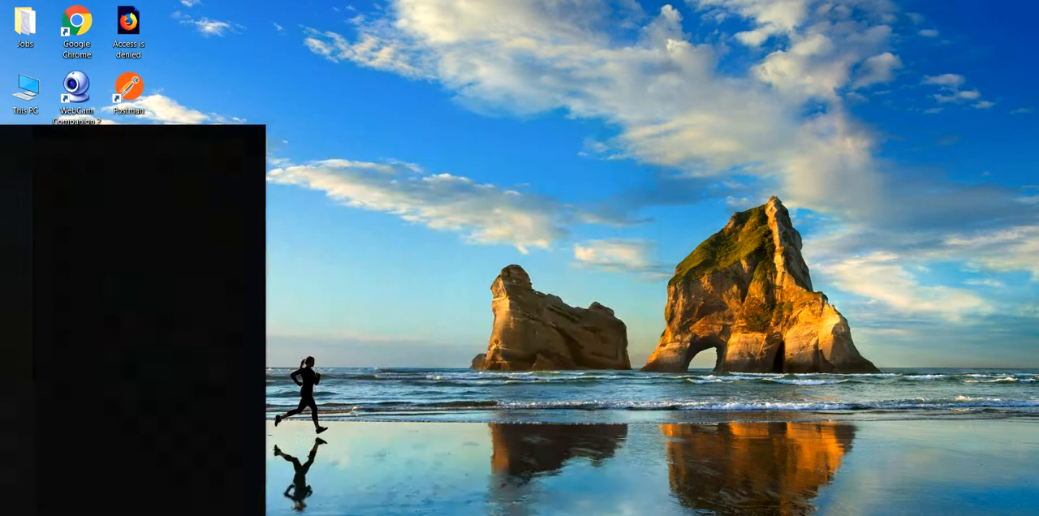
Find Control Panel via Start search and open Uninstall a program
{"action": "type", "text": "contr"}
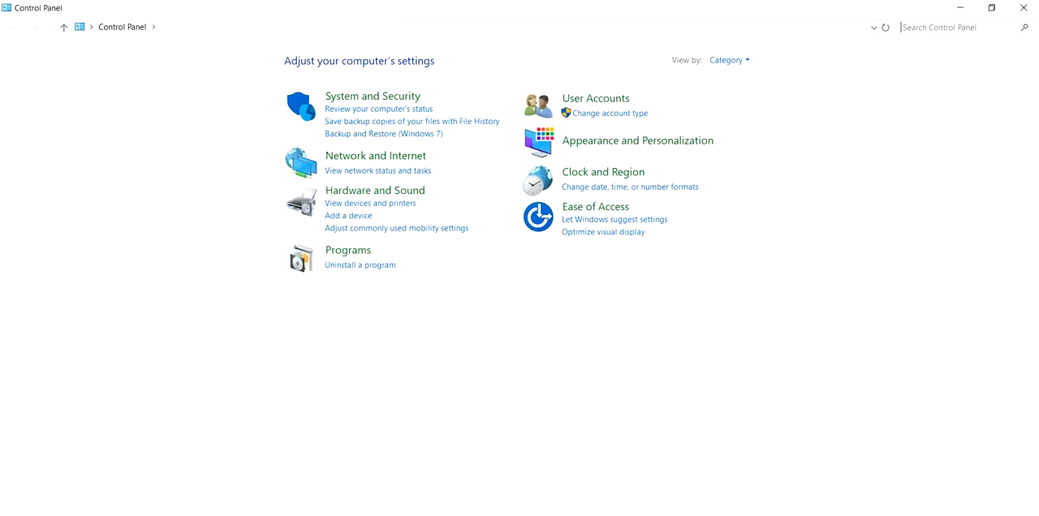
{"action": "left_click", "coordinate": [360, 265]}
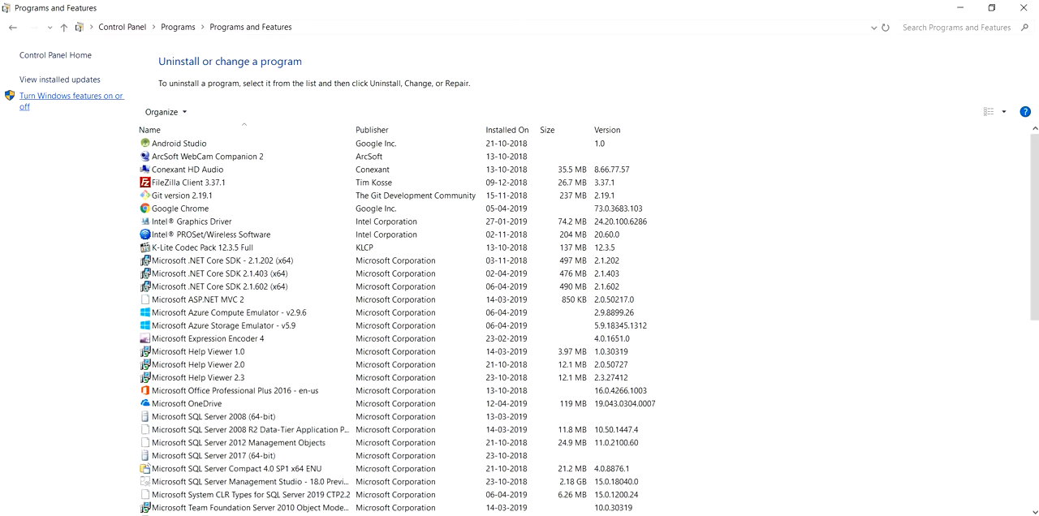
In Windows Features, inspect the .NET Framework 3.5, 4.7 and IIS components
{"action": "left_click", "coordinate": [65, 100]}
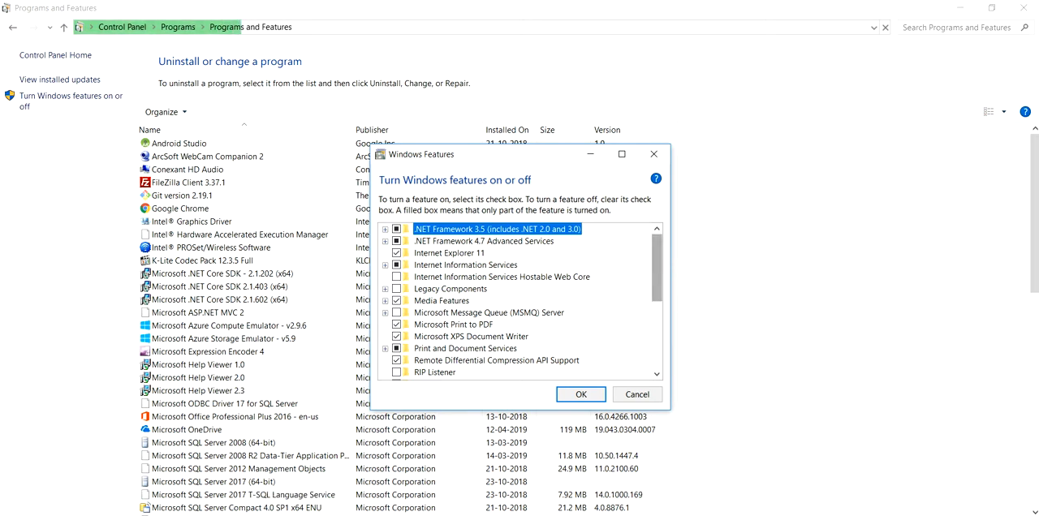
{"action": "scroll", "scroll_direction": "down", "scroll_amount": 3}
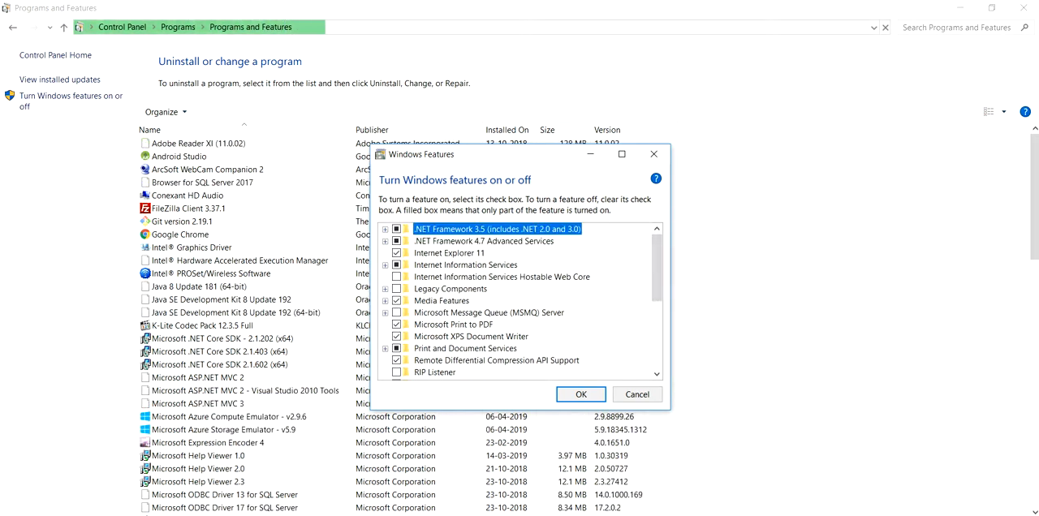
{"action": "left_click", "coordinate": [385, 229]}
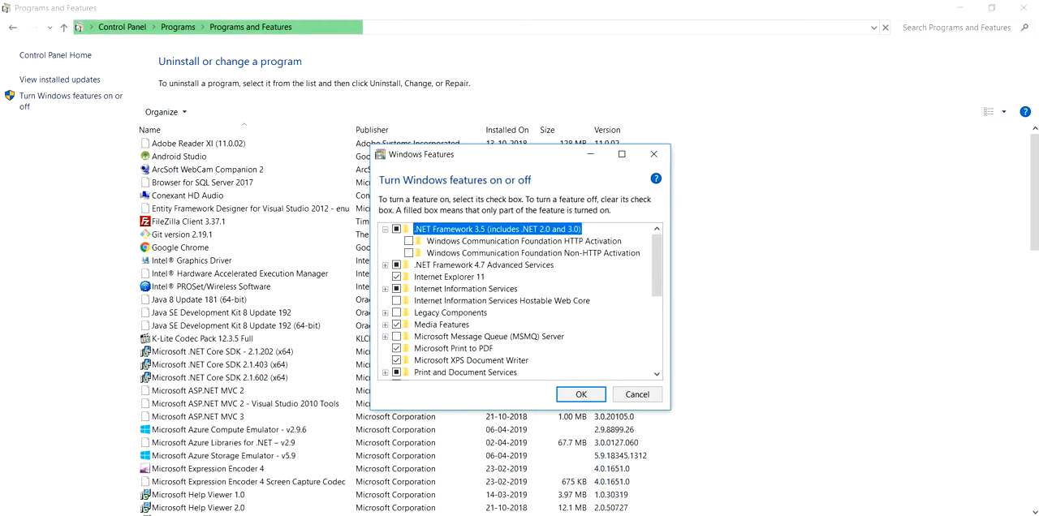
{"action": "scroll", "scroll_direction": "down", "scroll_amount": 3}
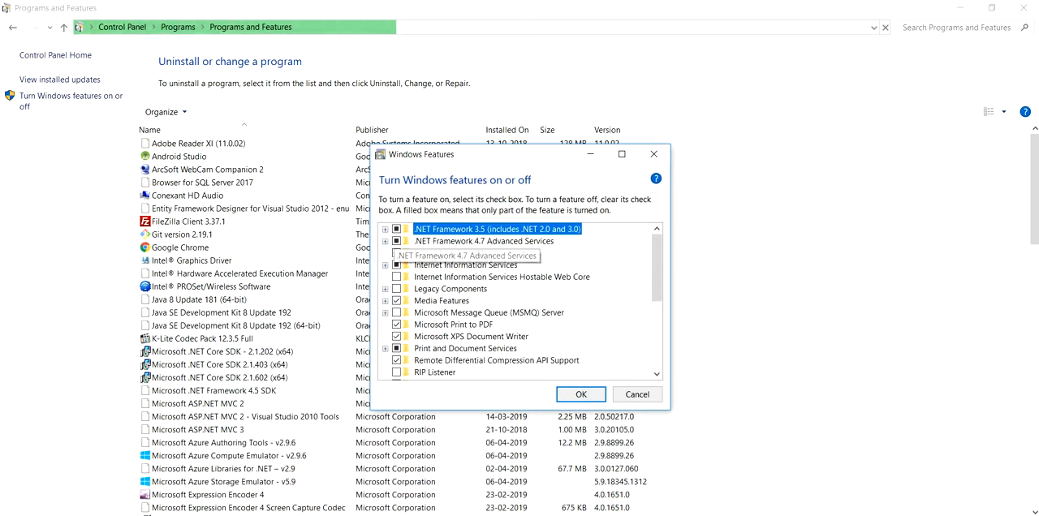
{"action": "left_click", "coordinate": [386, 240]}
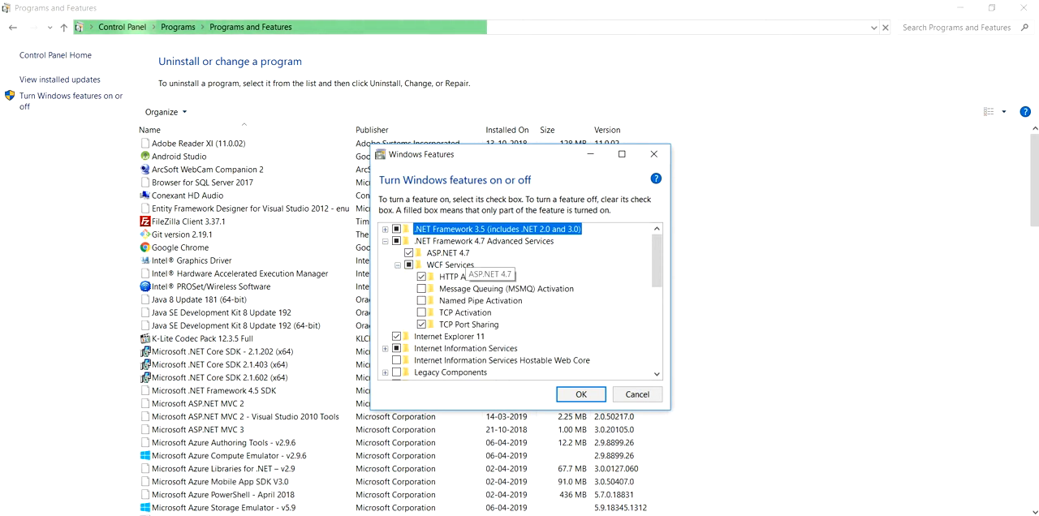
{"action": "left_click", "coordinate": [447, 252]}
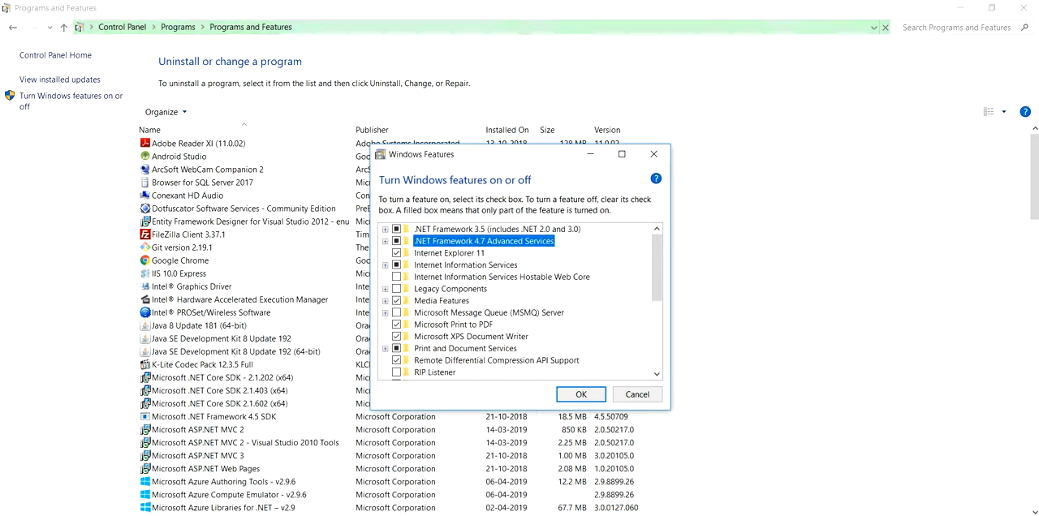
{"action": "mouse_move", "coordinate": [463, 265]}
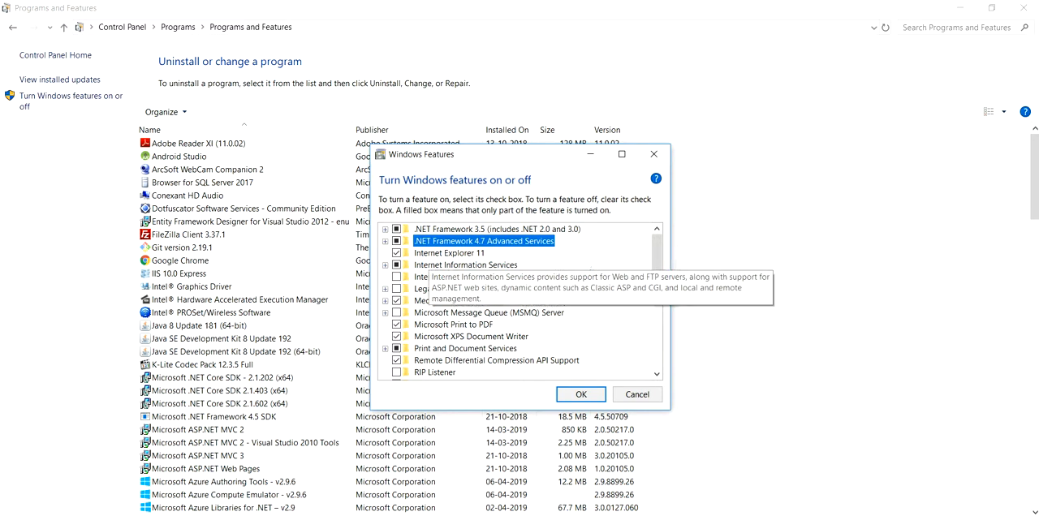
{"action": "left_click", "coordinate": [383, 265]}
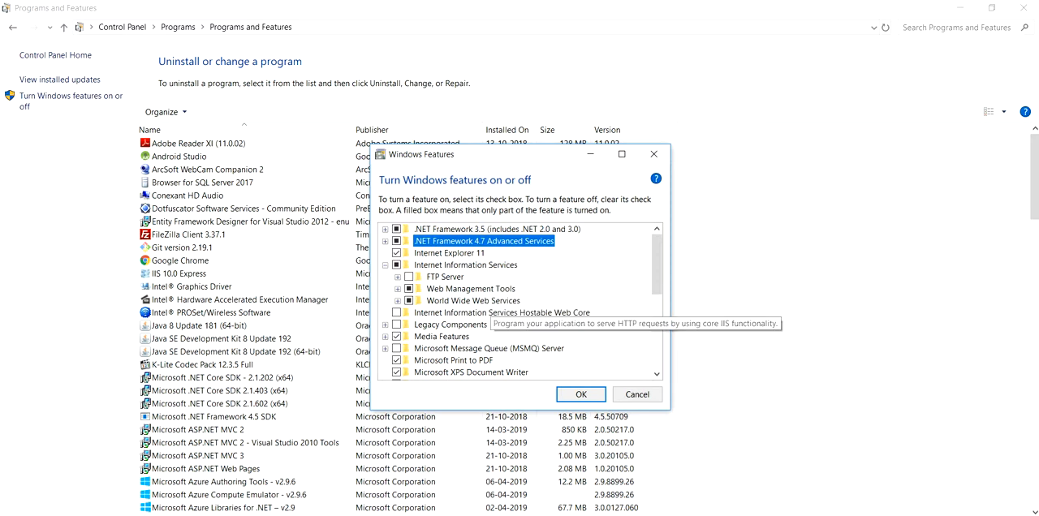
{"action": "left_click", "coordinate": [406, 288]}
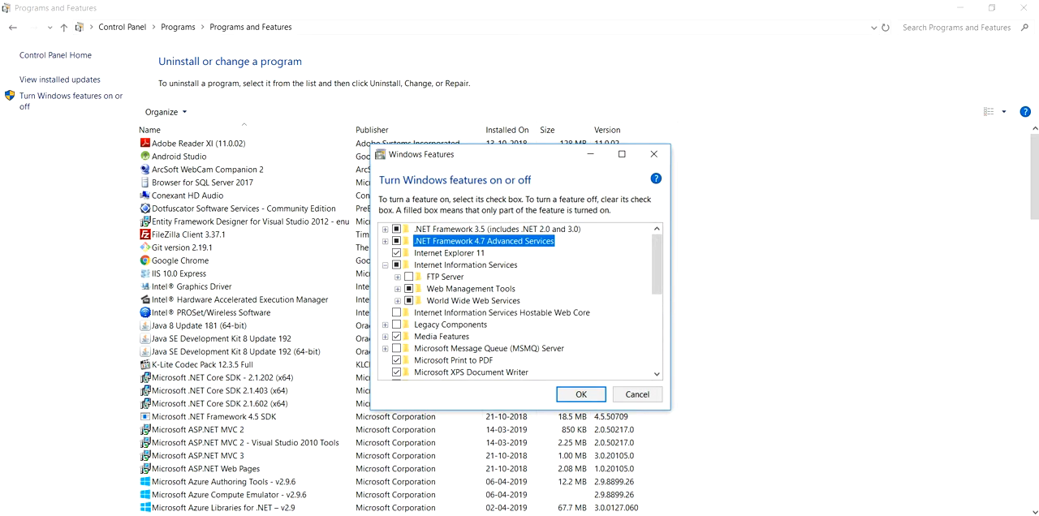
{"action": "mouse_move", "coordinate": [477, 228]}
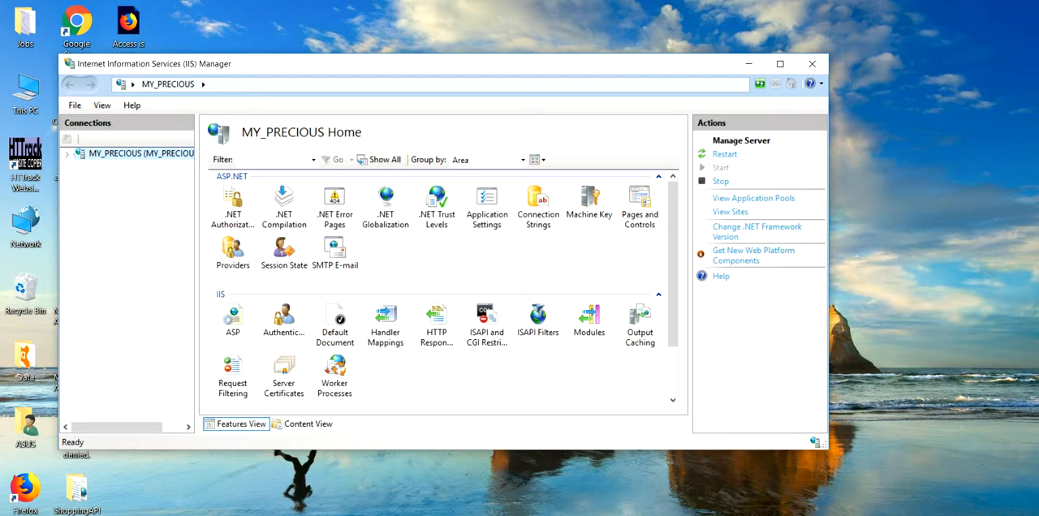
Open the Add Application Pool dialog from Application Pools in the Connections tree
{"action": "left_click", "coordinate": [133, 165]}
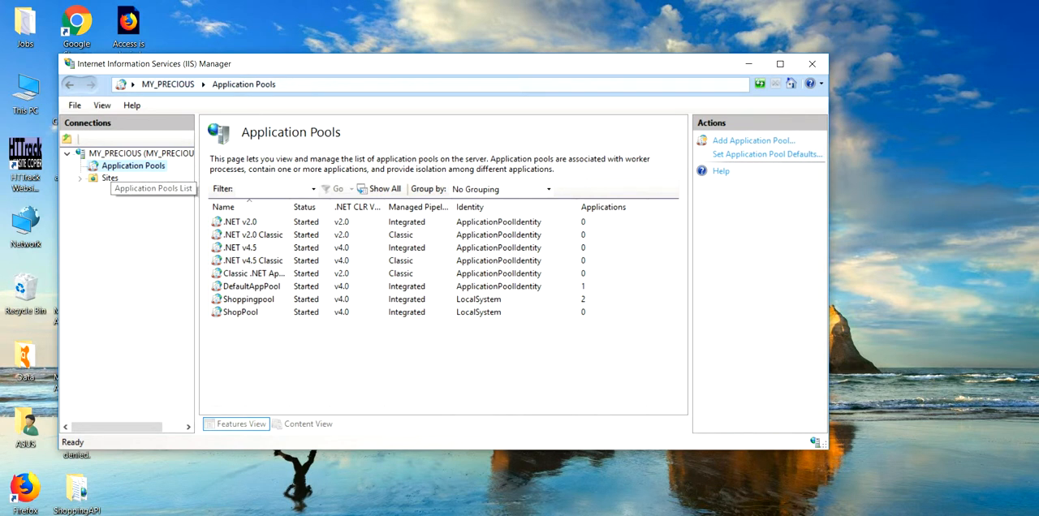
{"action": "right_click", "coordinate": [134, 165]}
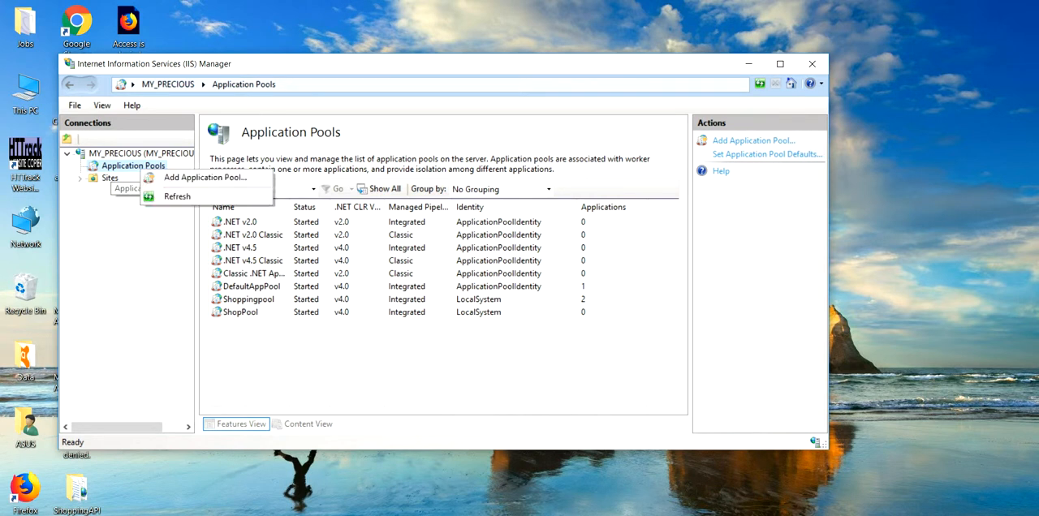
{"action": "left_click", "coordinate": [205, 176]}
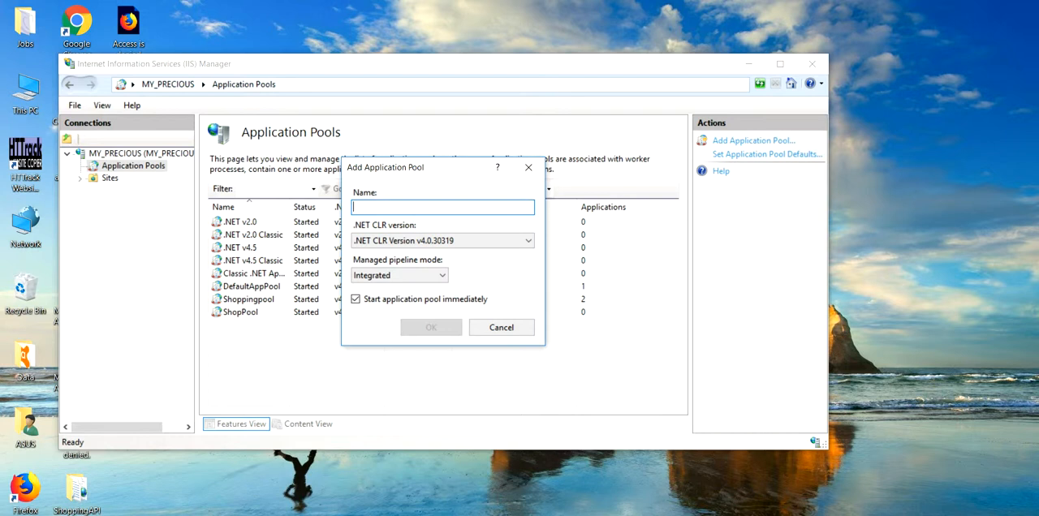
Create pool ShopPooling on .NET CLR v4.0, after dismissing the ShopPool duplicate-name error
{"action": "type", "text": "ShopPool"}
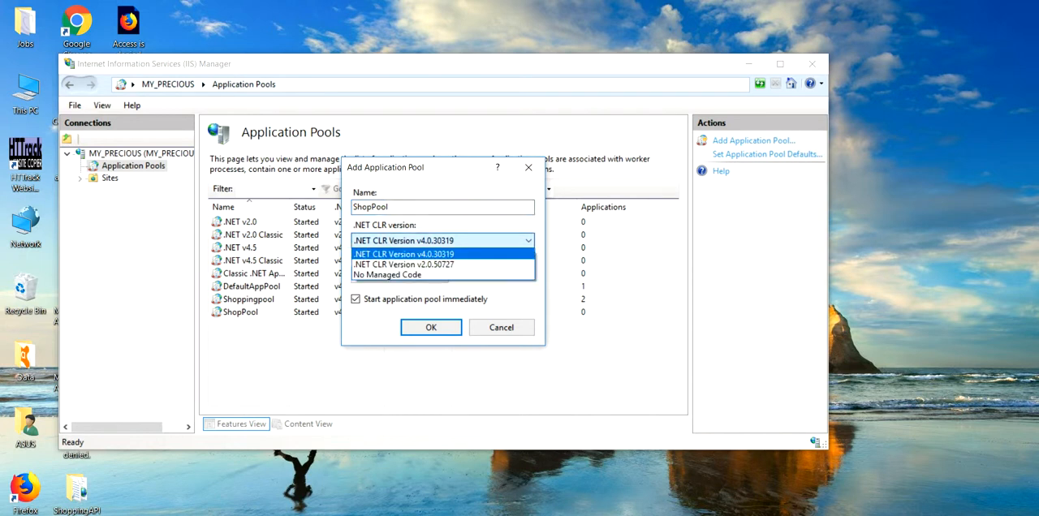
{"action": "left_click", "coordinate": [404, 254]}
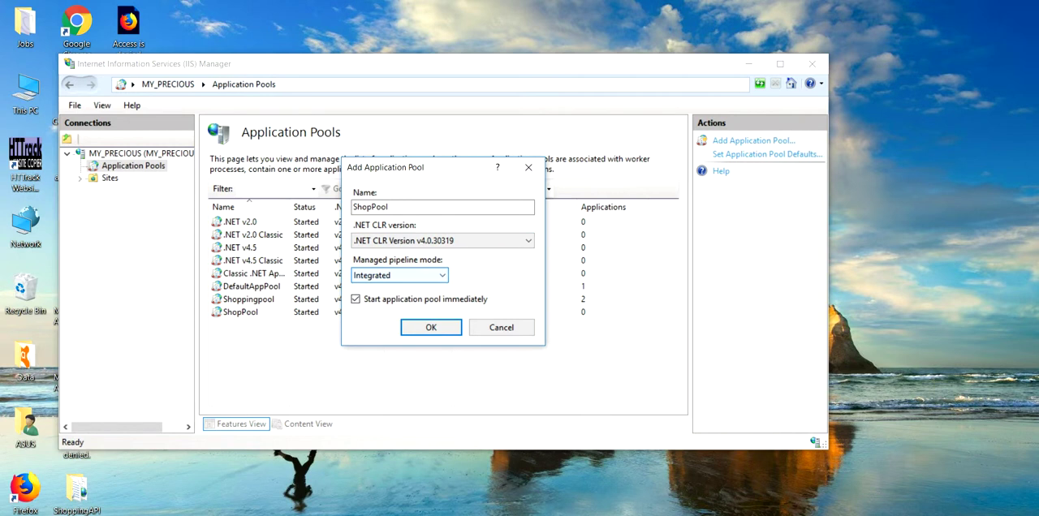
{"action": "left_click", "coordinate": [431, 328]}
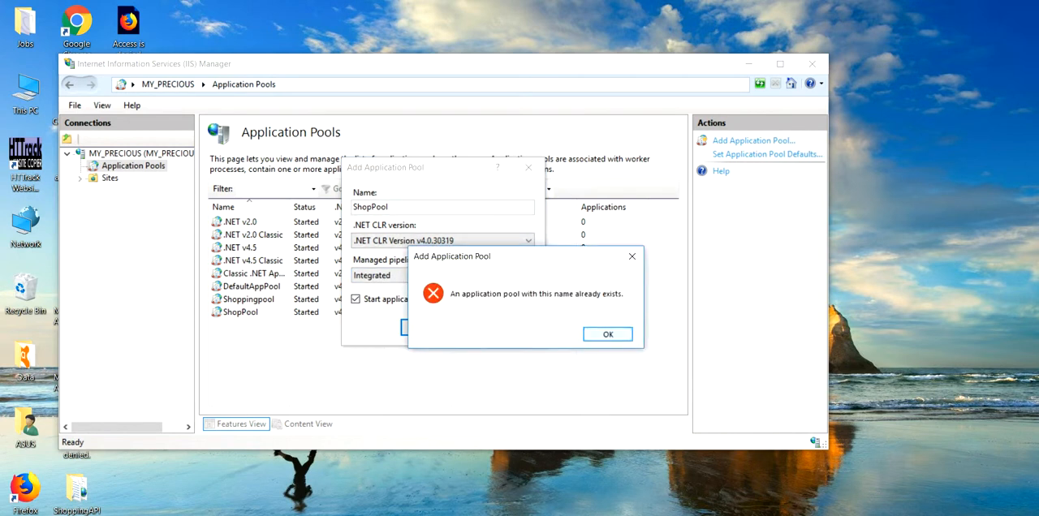
{"action": "left_click", "coordinate": [607, 333]}
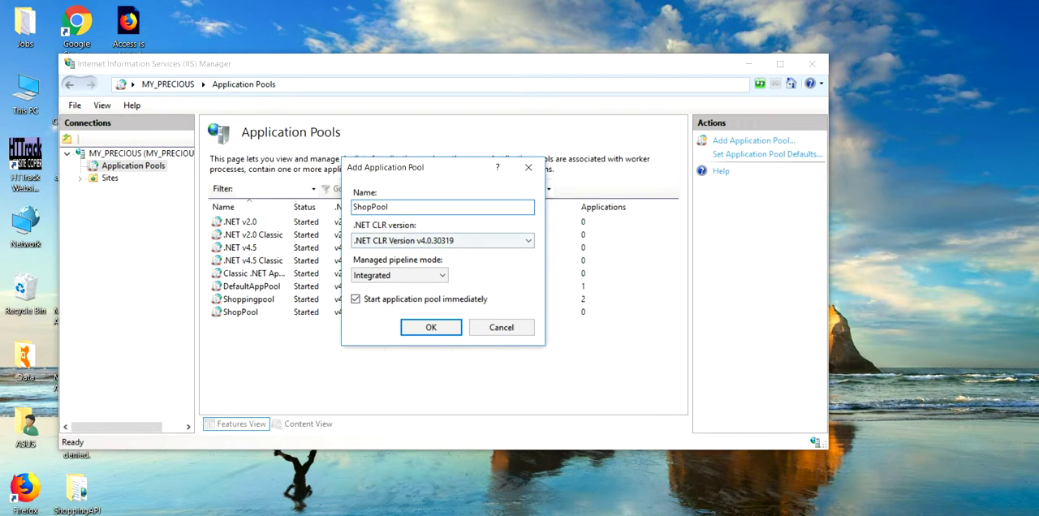
{"action": "type", "text": "ing"}
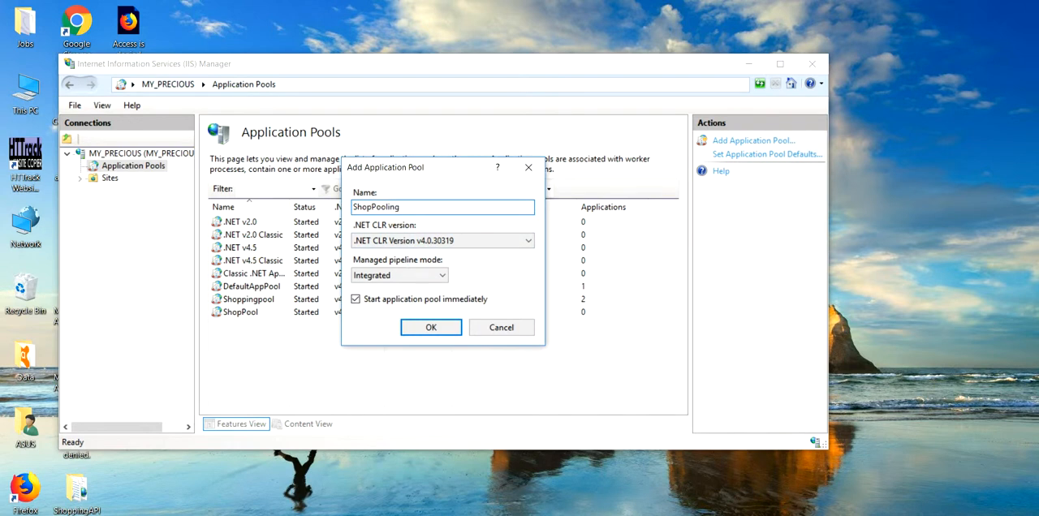
{"action": "left_click", "coordinate": [430, 327]}
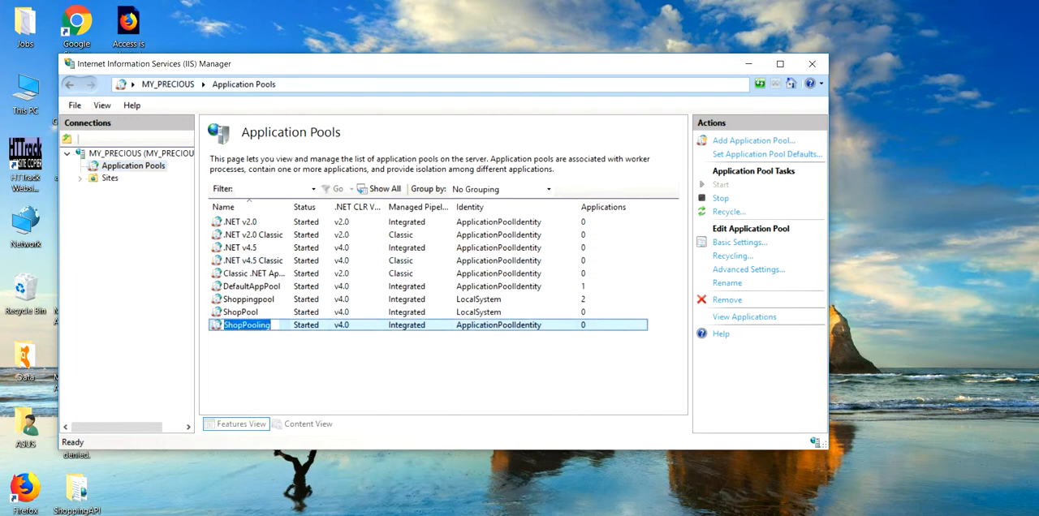
Set ShopPooling's Identity advanced setting to the LocalSystem built-in account
{"action": "left_click", "coordinate": [741, 242]}
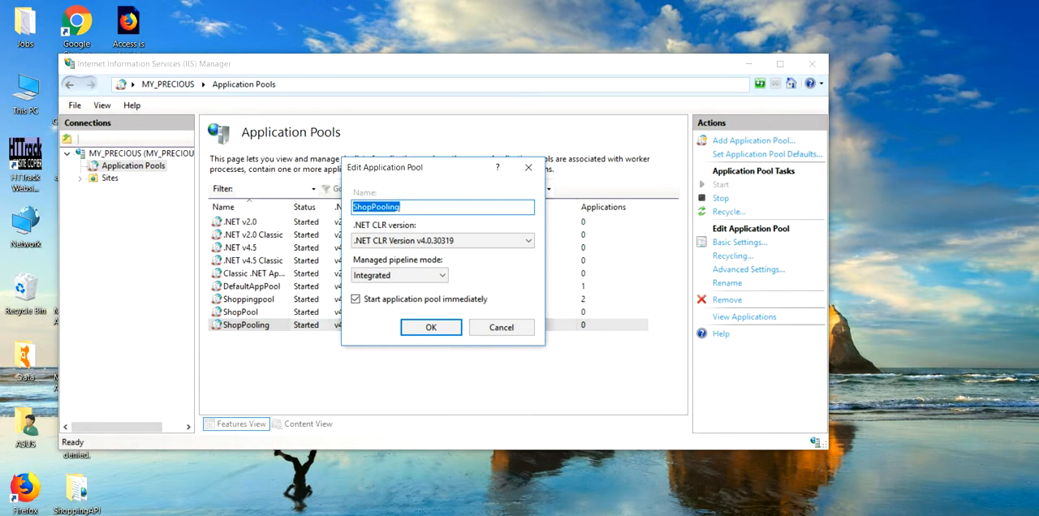
{"action": "left_click", "coordinate": [431, 327]}
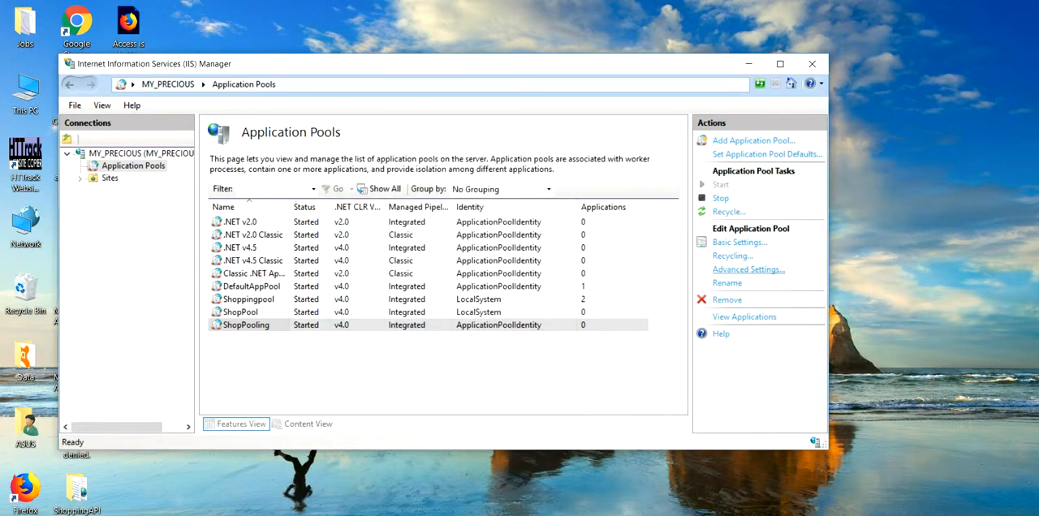
{"action": "left_click", "coordinate": [749, 268]}
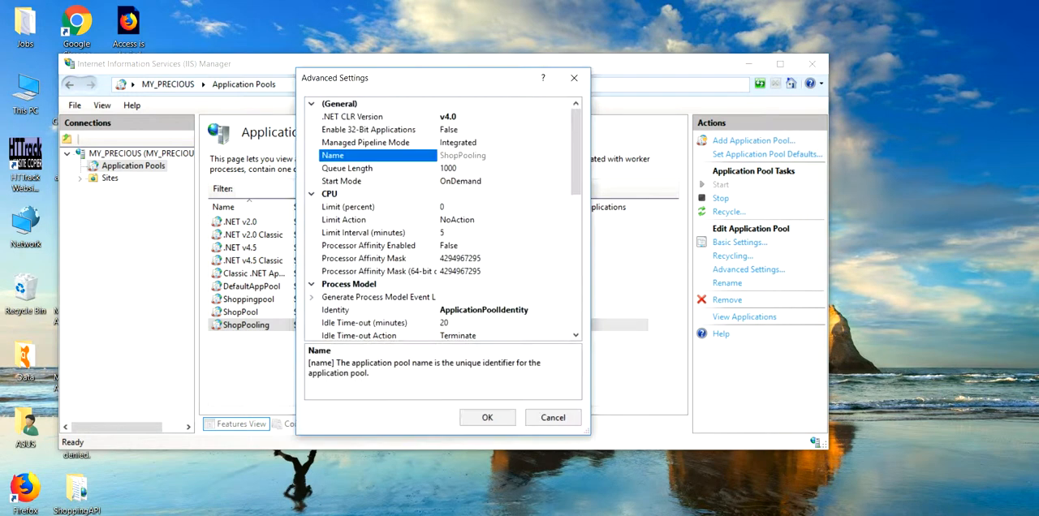
{"action": "scroll", "scroll_direction": "down", "scroll_amount": 3}
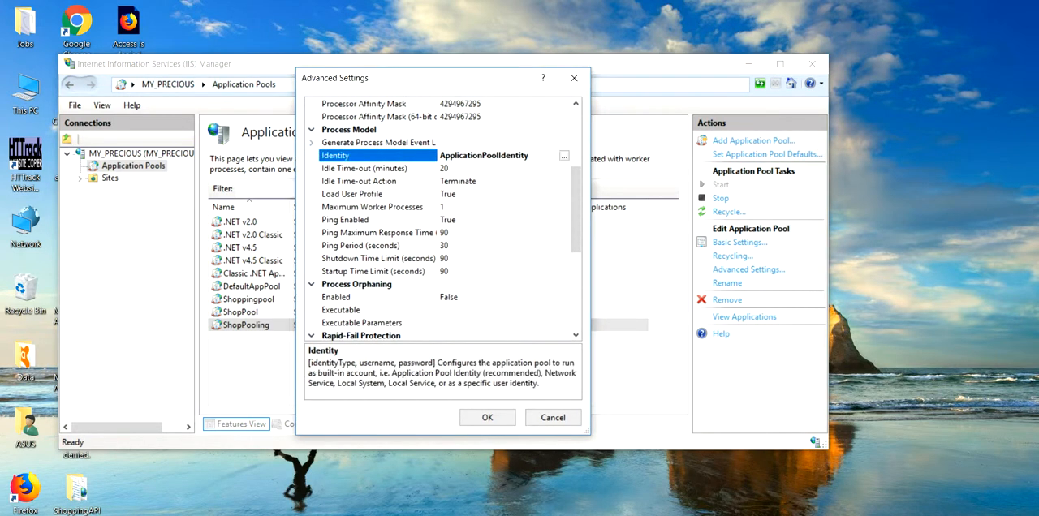
{"action": "left_click", "coordinate": [563, 155]}
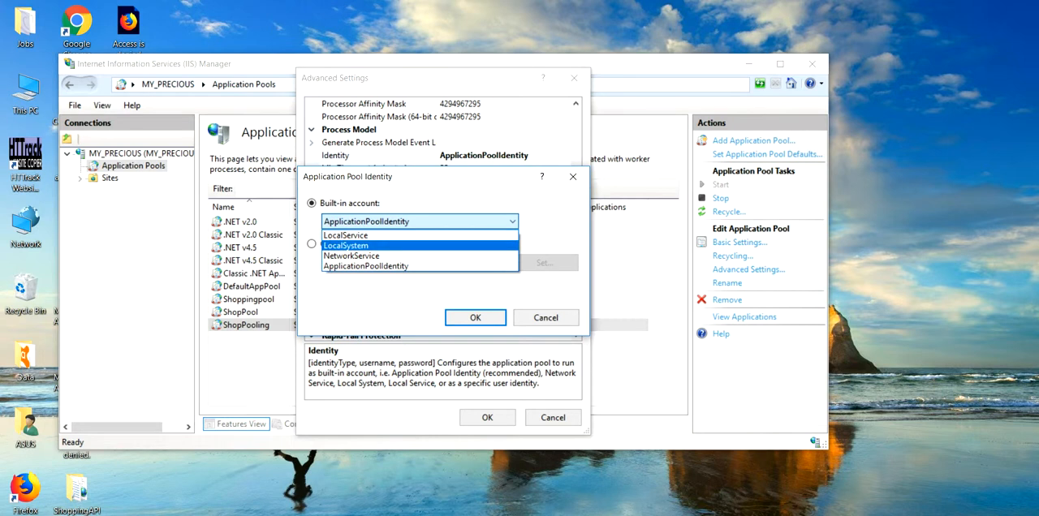
{"action": "left_click", "coordinate": [346, 245]}
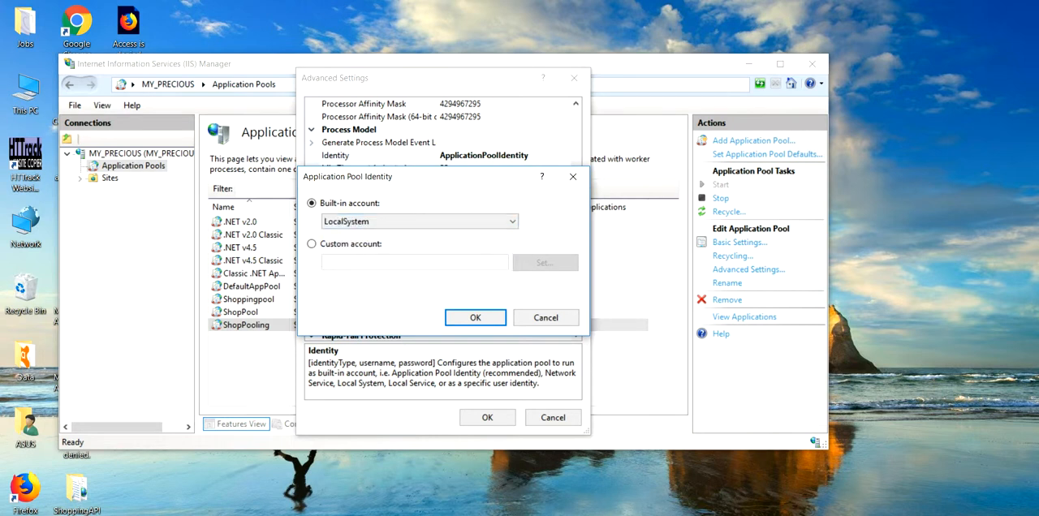
{"action": "left_click", "coordinate": [475, 318]}
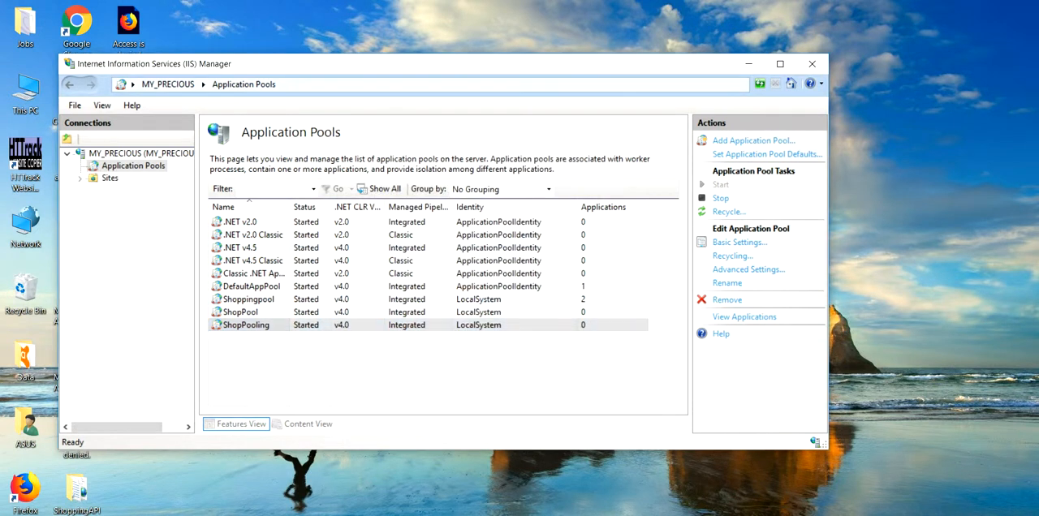
Open the Add Website dialog from the Sites node
{"action": "left_click", "coordinate": [109, 177]}
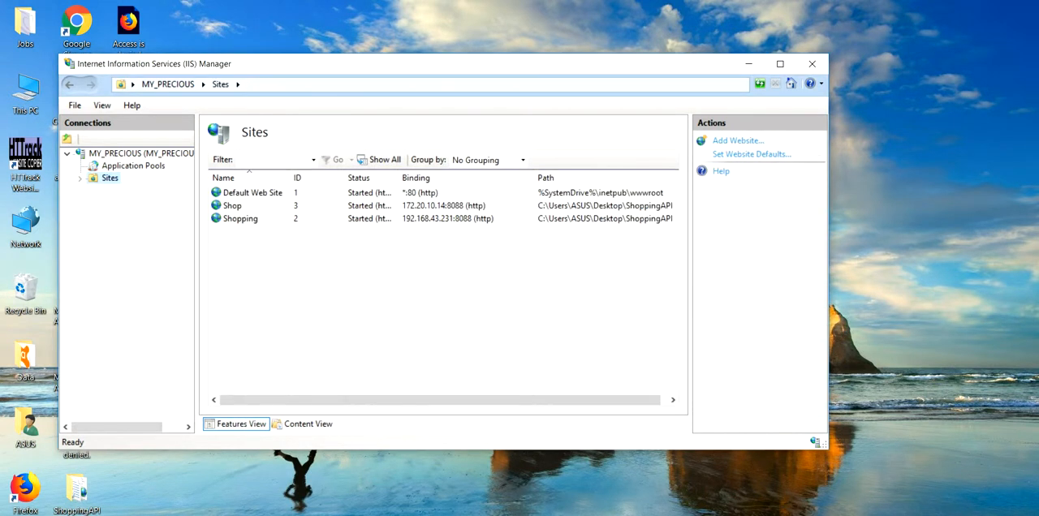
{"action": "mouse_move", "coordinate": [109, 178]}
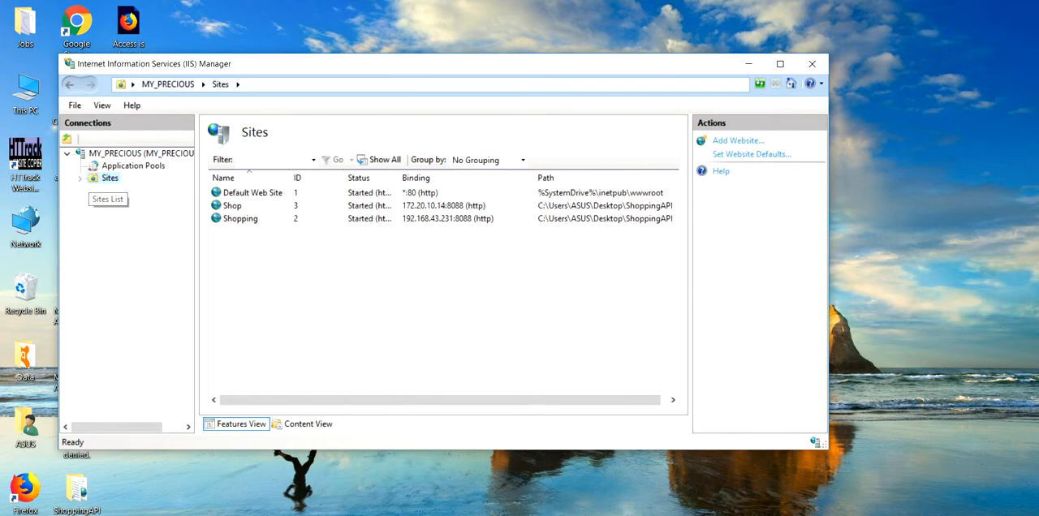
{"action": "right_click", "coordinate": [109, 178]}
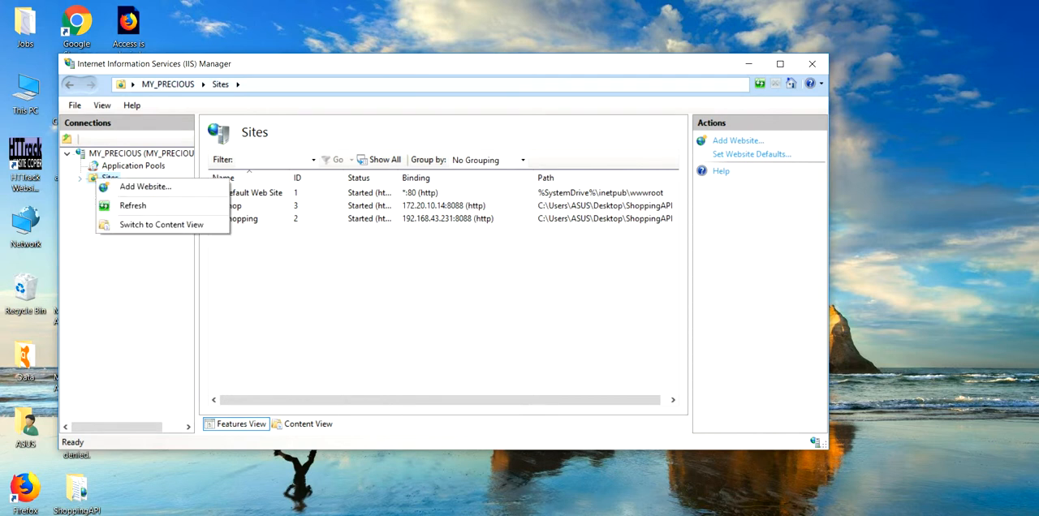
{"action": "left_click", "coordinate": [144, 187]}
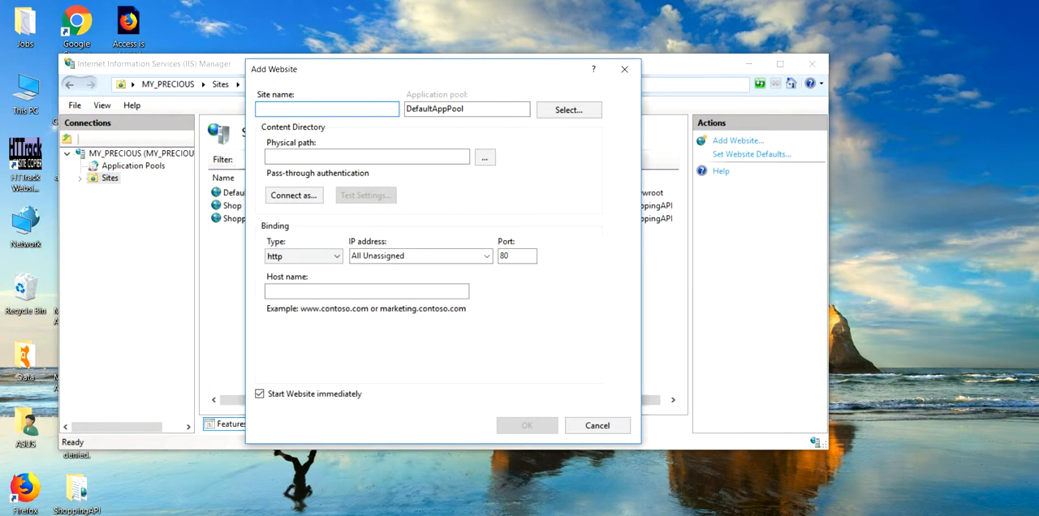
Name the site ShopPooling and assign it the ShopPooling application pool
{"action": "type", "text": "Sho"}
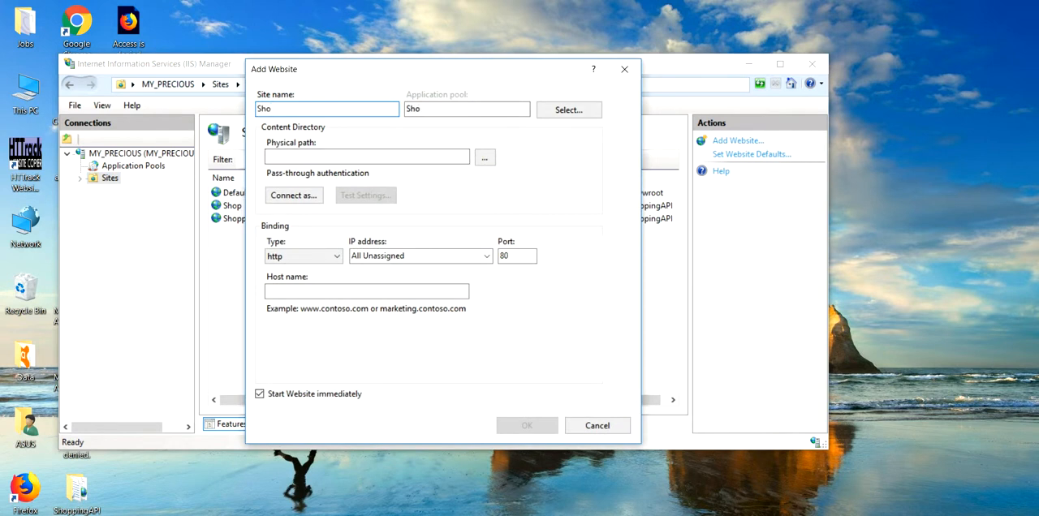
{"action": "type", "text": "ShopPooling"}
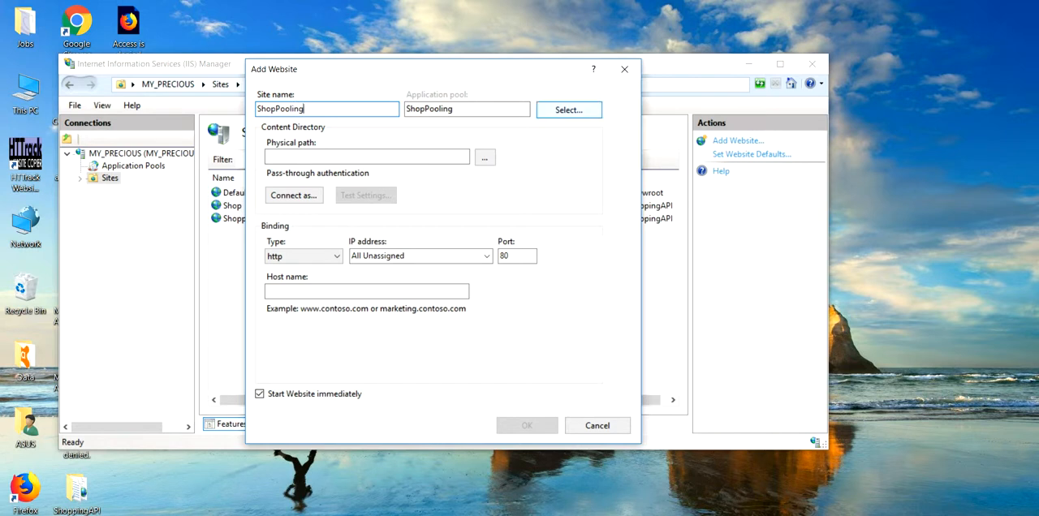
{"action": "left_click", "coordinate": [568, 110]}
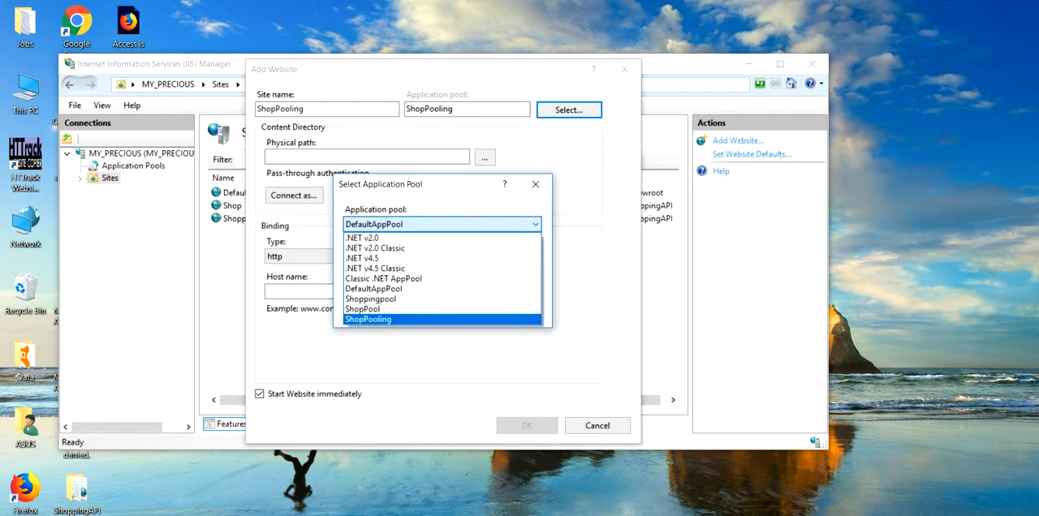
{"action": "left_click", "coordinate": [368, 319]}
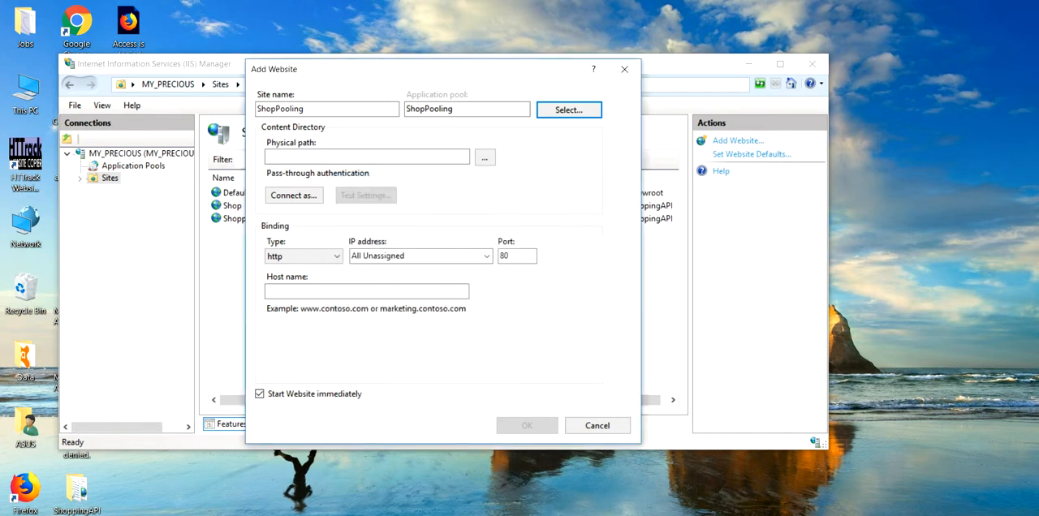
{"action": "left_click", "coordinate": [484, 157]}
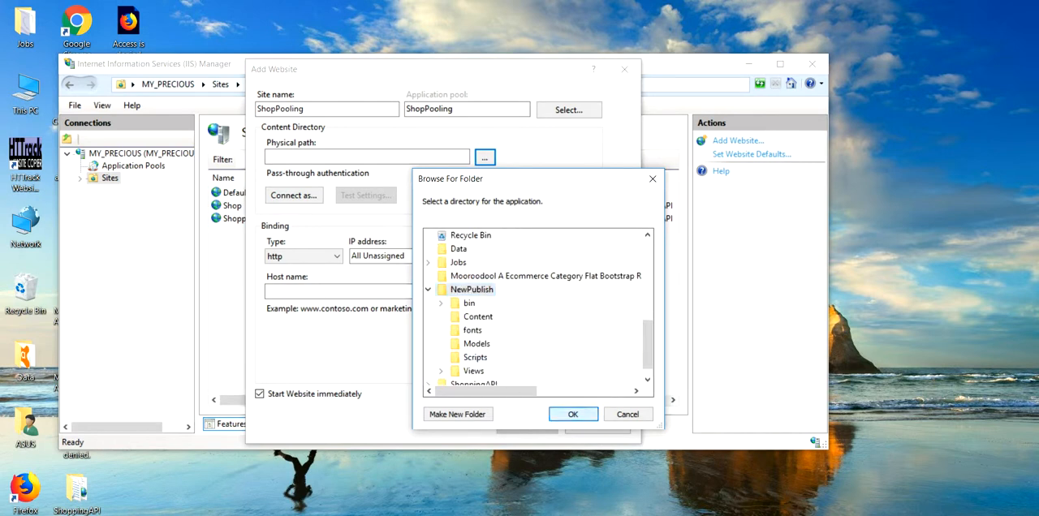
Set the physical path to NewPublish and bind the site to IP 172.20.10.14
{"action": "left_click", "coordinate": [573, 414]}
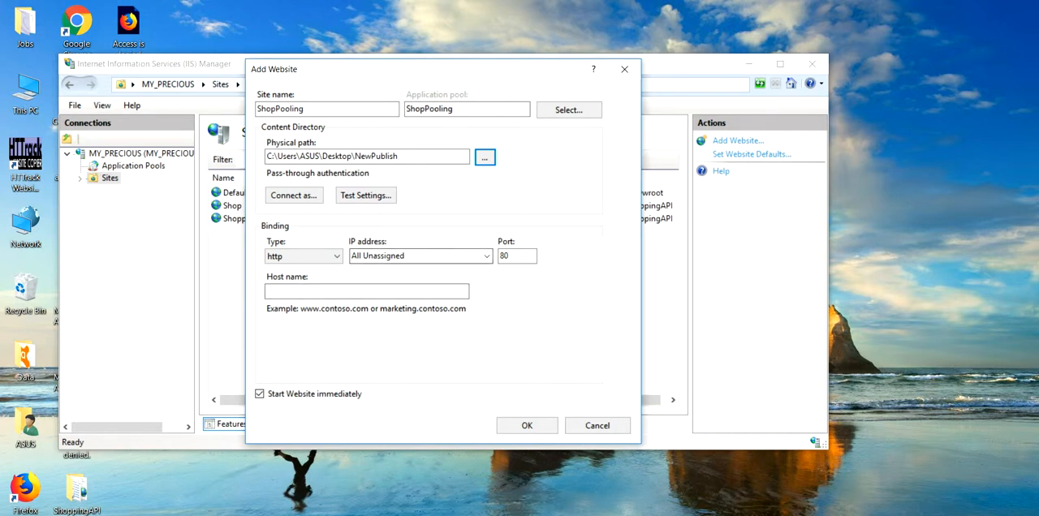
{"action": "left_click", "coordinate": [486, 255]}
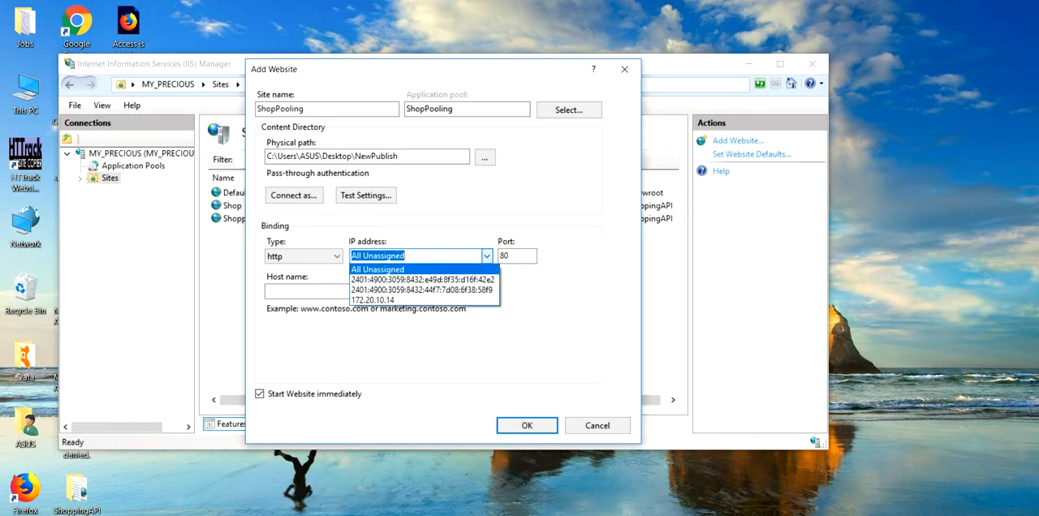
{"action": "mouse_move", "coordinate": [422, 291]}
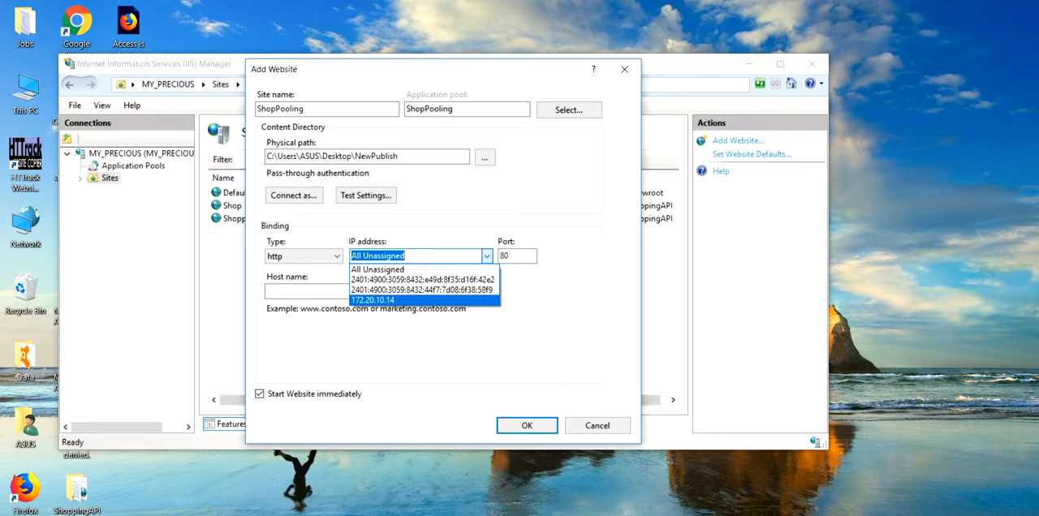
{"action": "left_click", "coordinate": [372, 300]}
{"action": "type", "text": "cm"}
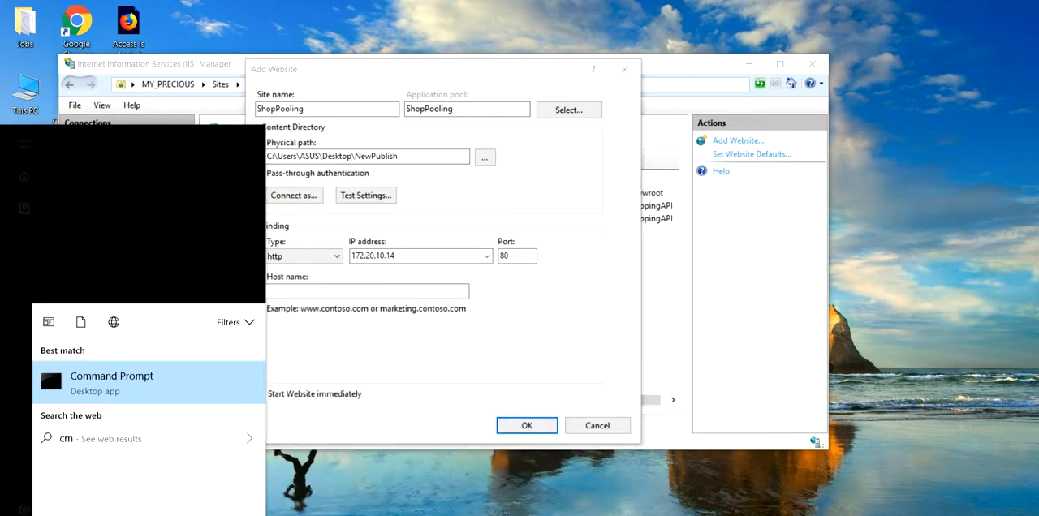
Open Command Prompt and run ipconfig to check the IP configuration
{"action": "left_click", "coordinate": [111, 382]}
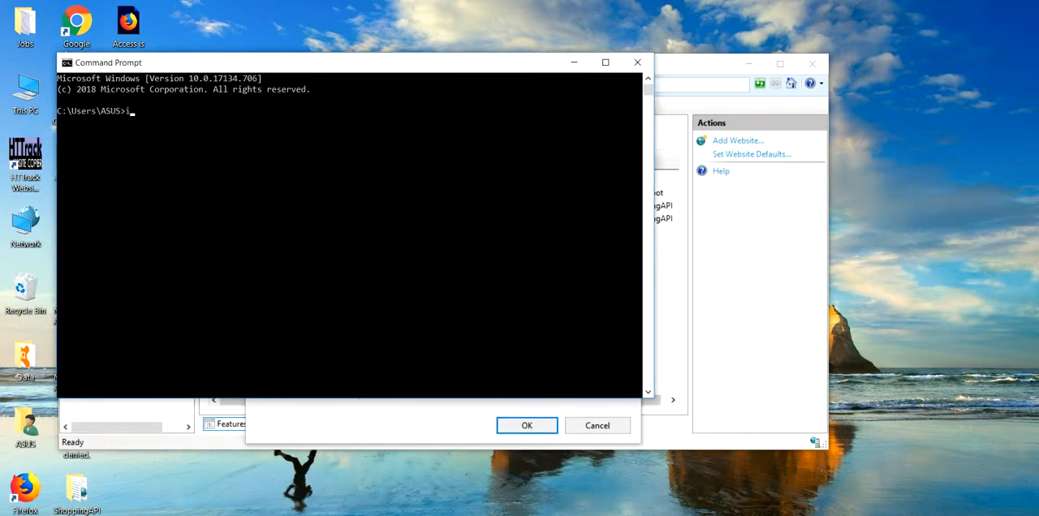
{"action": "type", "text": "pconf"}
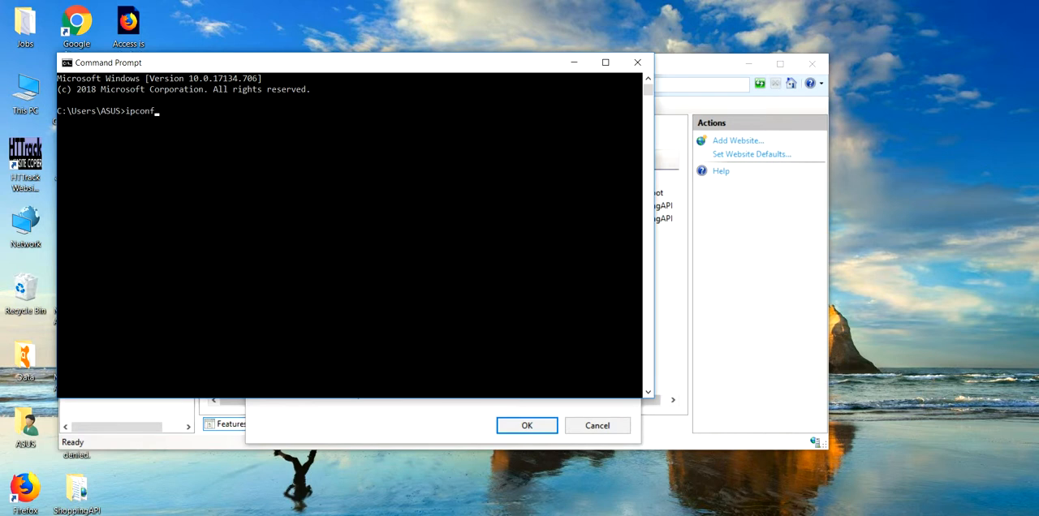
{"action": "key", "text": "Enter"}
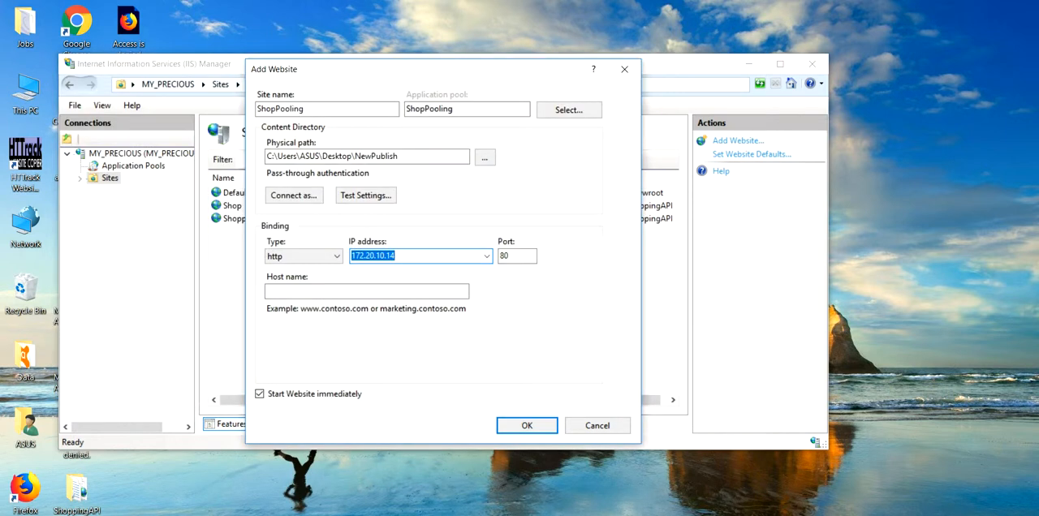
Create the ShopPooling website on 172.20.10.14 port 80 and browse it
{"action": "left_click", "coordinate": [516, 256]}
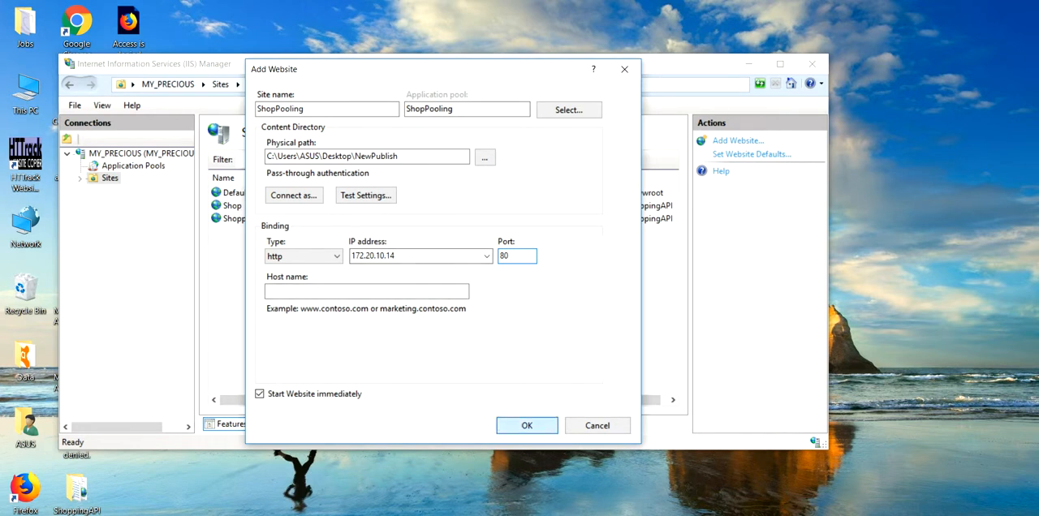
{"action": "left_click", "coordinate": [526, 425]}
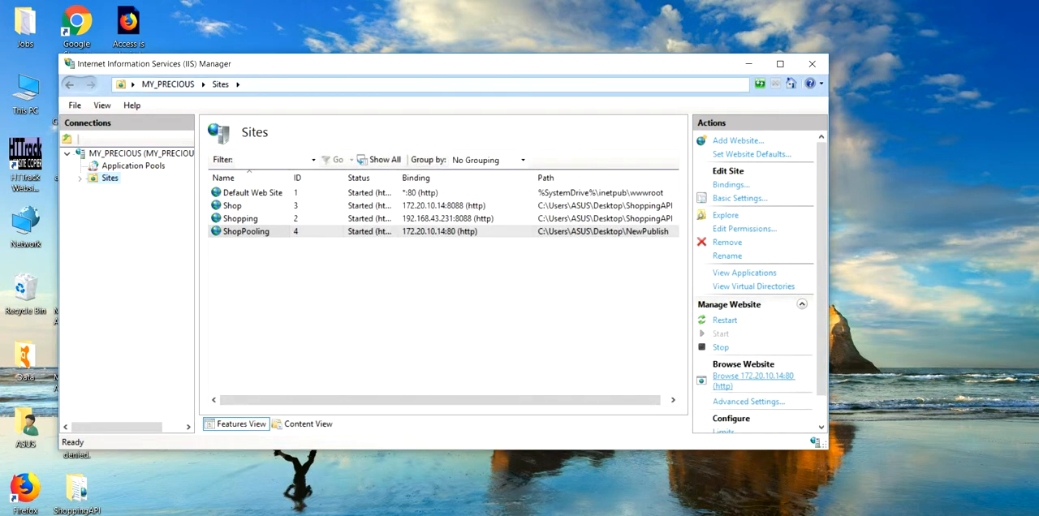
{"action": "left_click", "coordinate": [744, 376]}
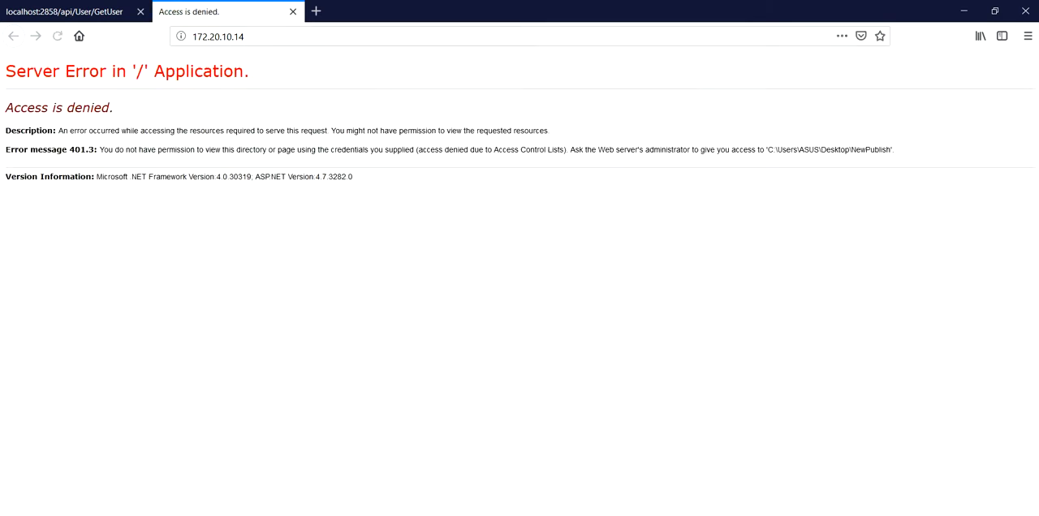
Load 172.20.10.14/api/user/getuser in Firefox to show the XML registration data
{"action": "left_click", "coordinate": [228, 39]}
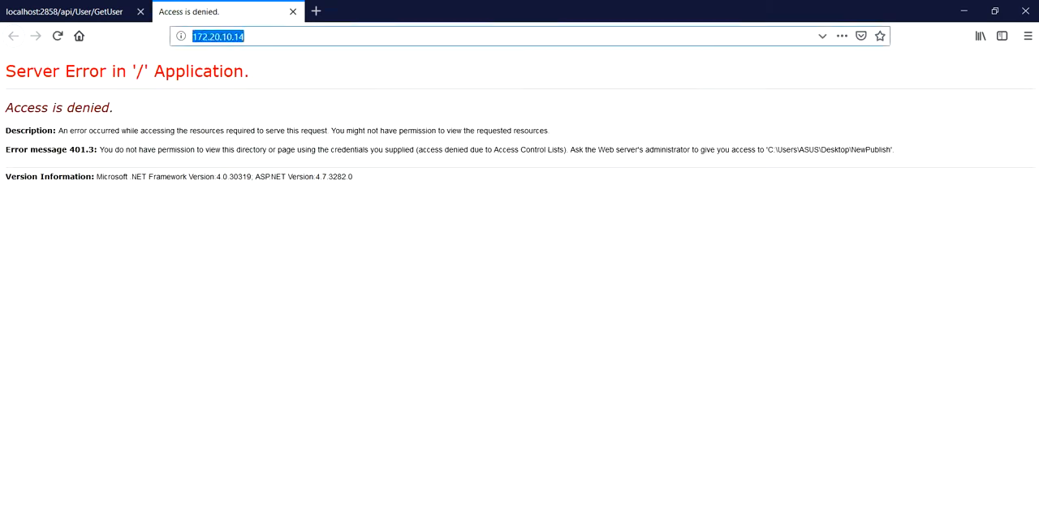
{"action": "type", "text": "/api/user/getuser"}
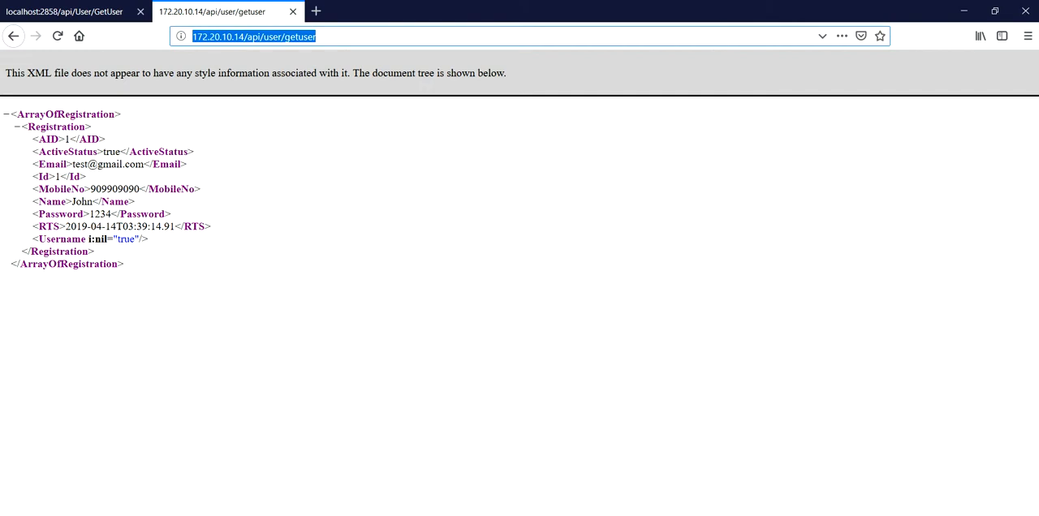
{"action": "left_click", "coordinate": [235, 38]}
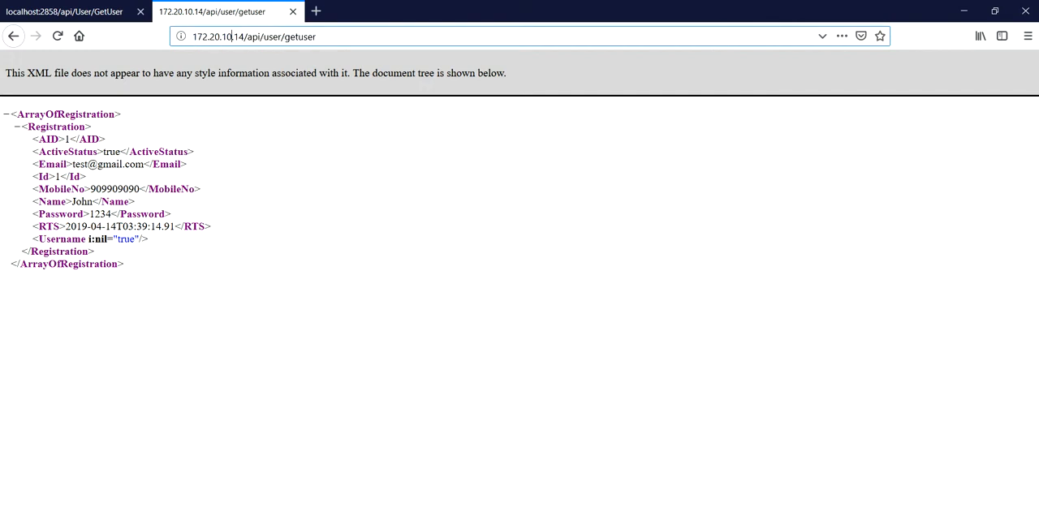